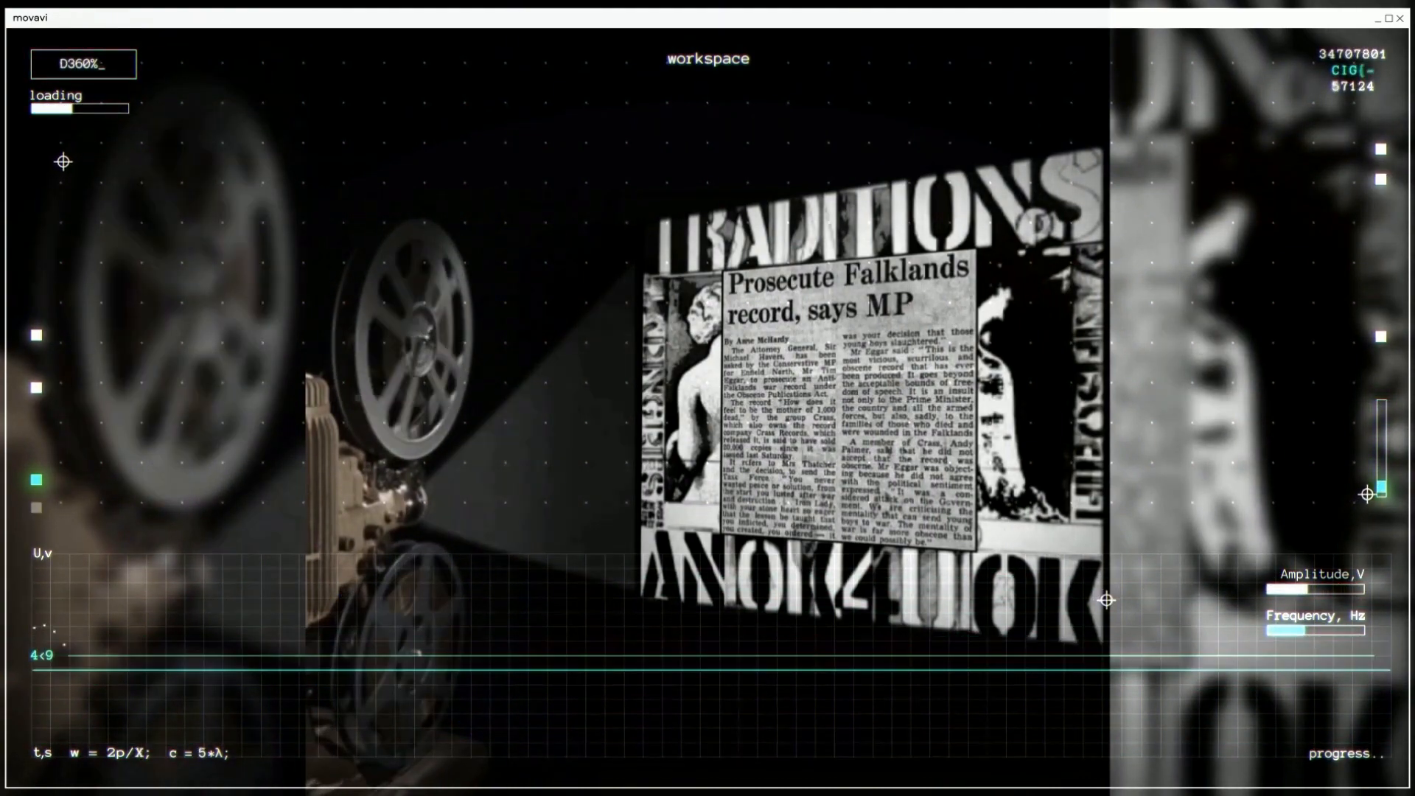
drag(1299, 634, 1353, 634)
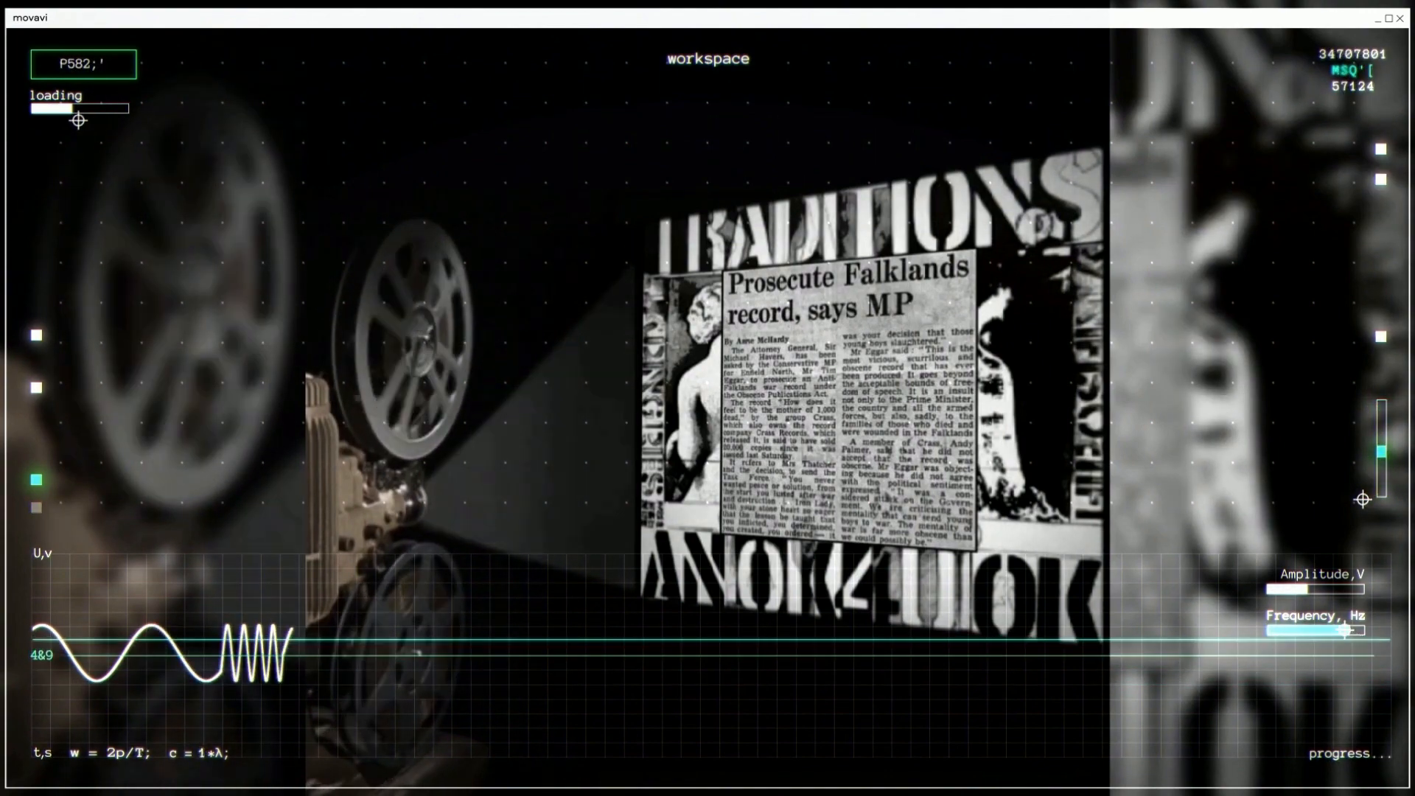